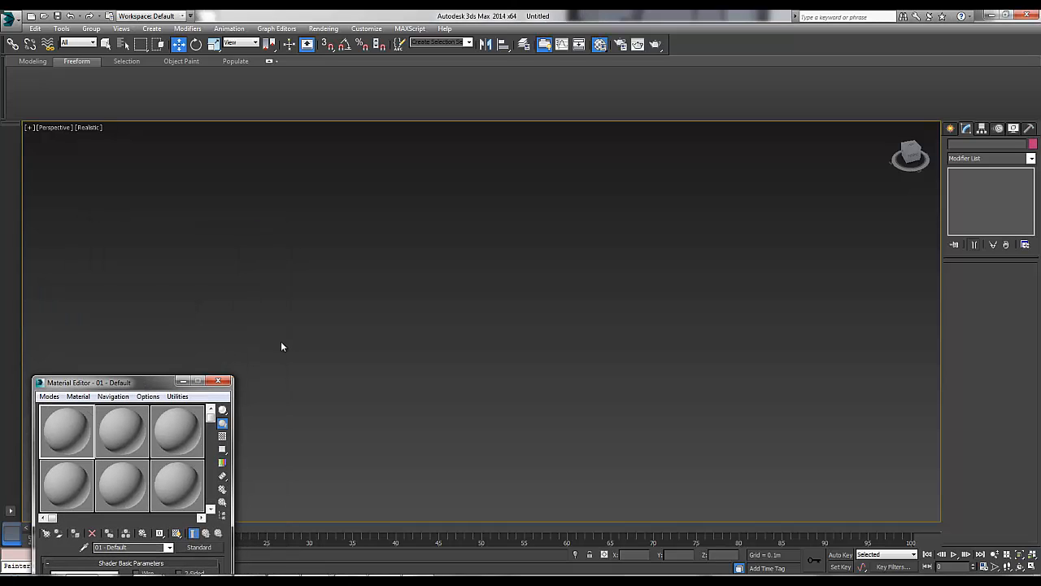
mouse_move(287, 346)
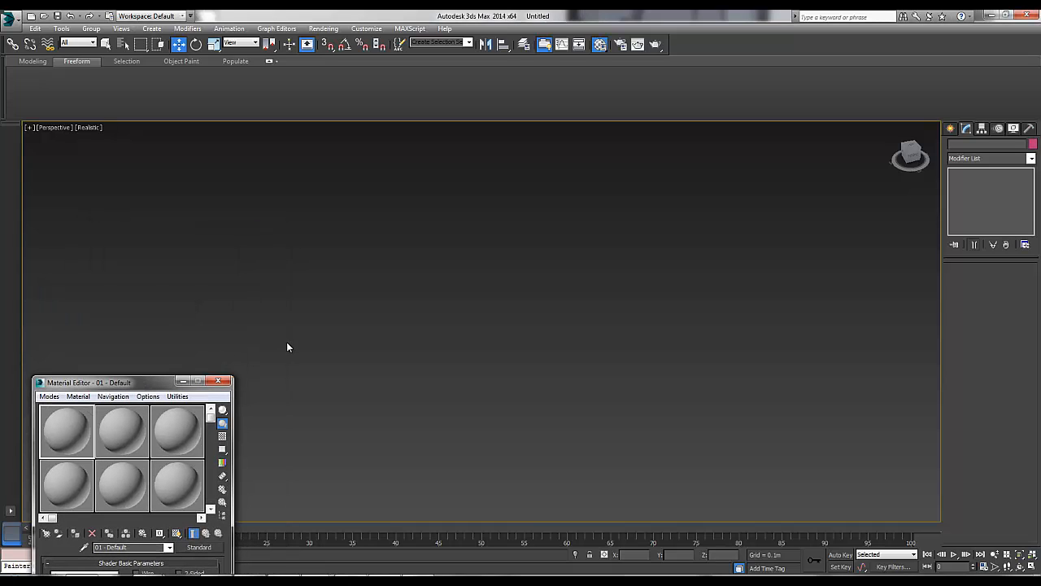
mouse_move(366, 307)
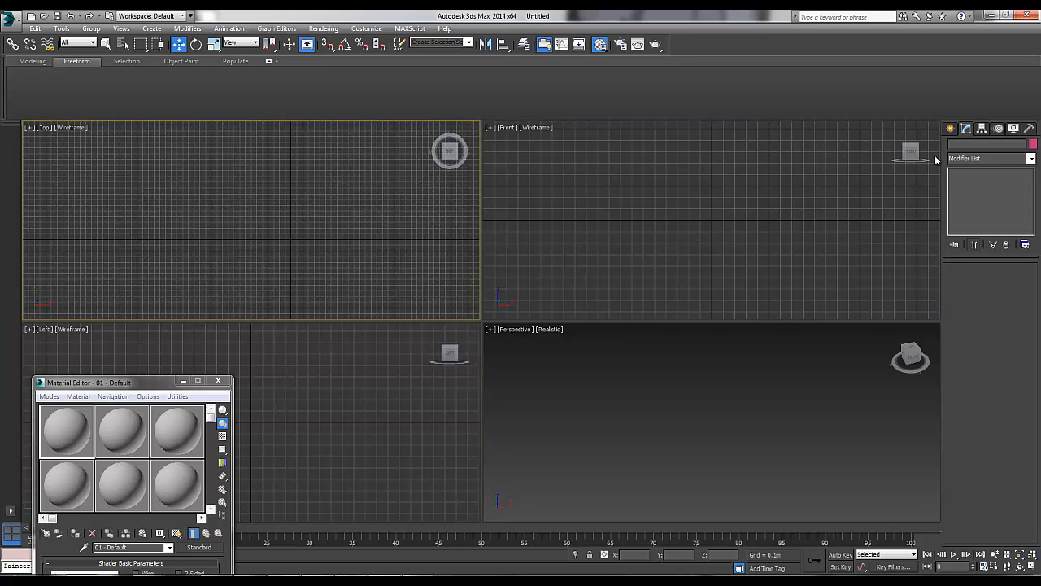
mouse_move(100, 123)
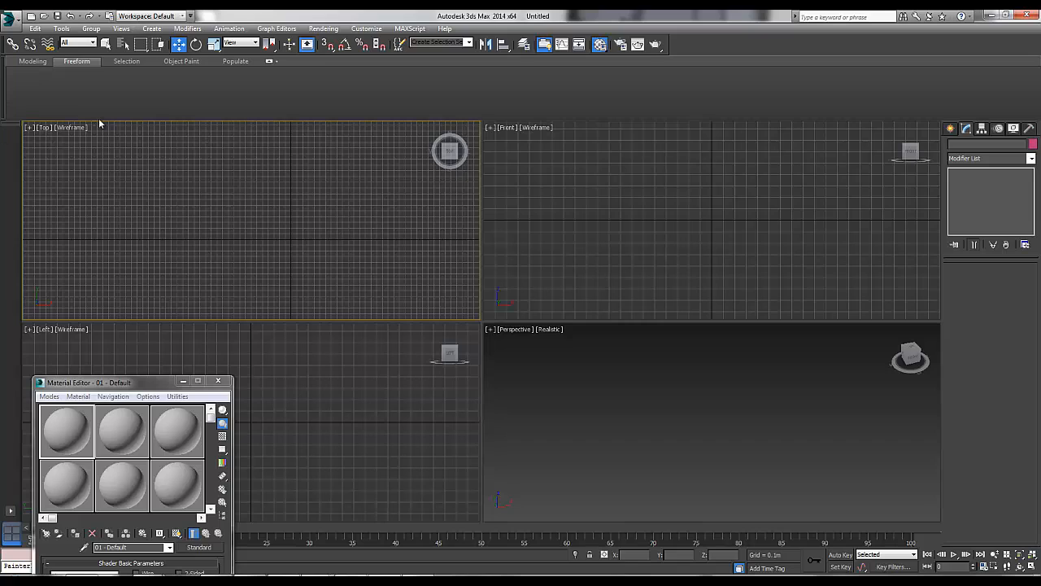
mouse_move(126, 176)
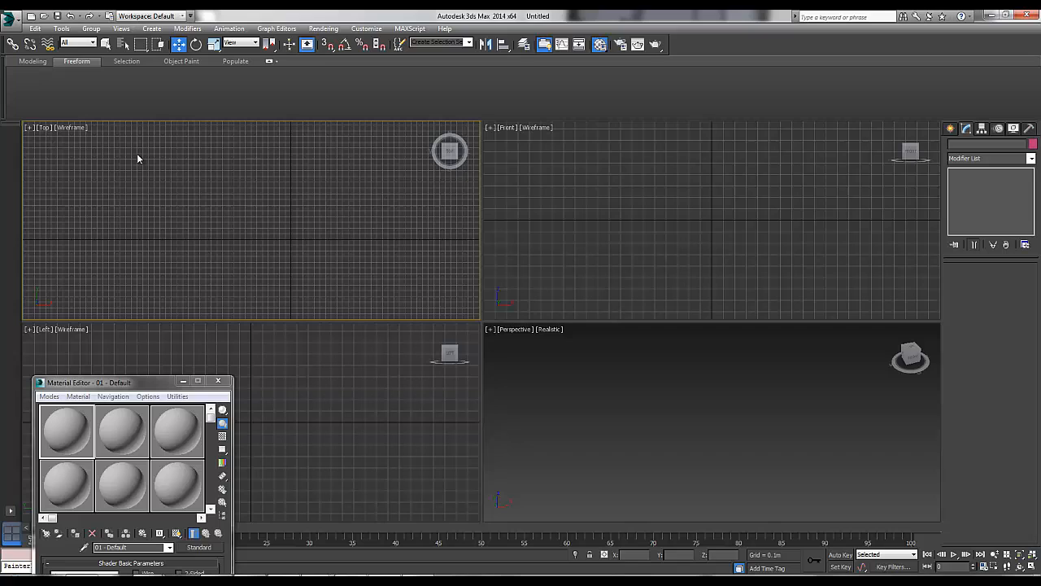
mouse_move(574, 207)
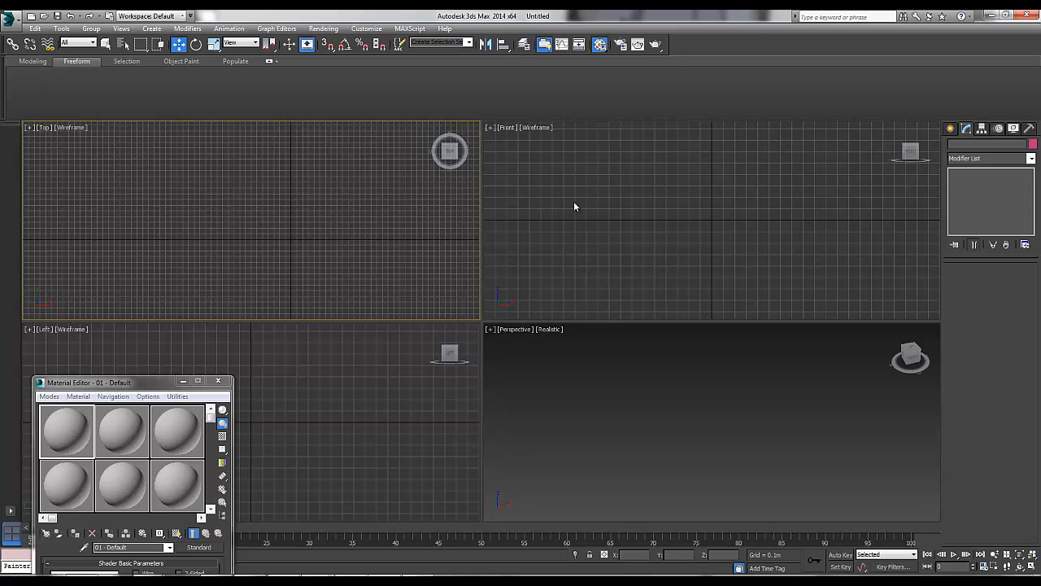
mouse_move(964, 131)
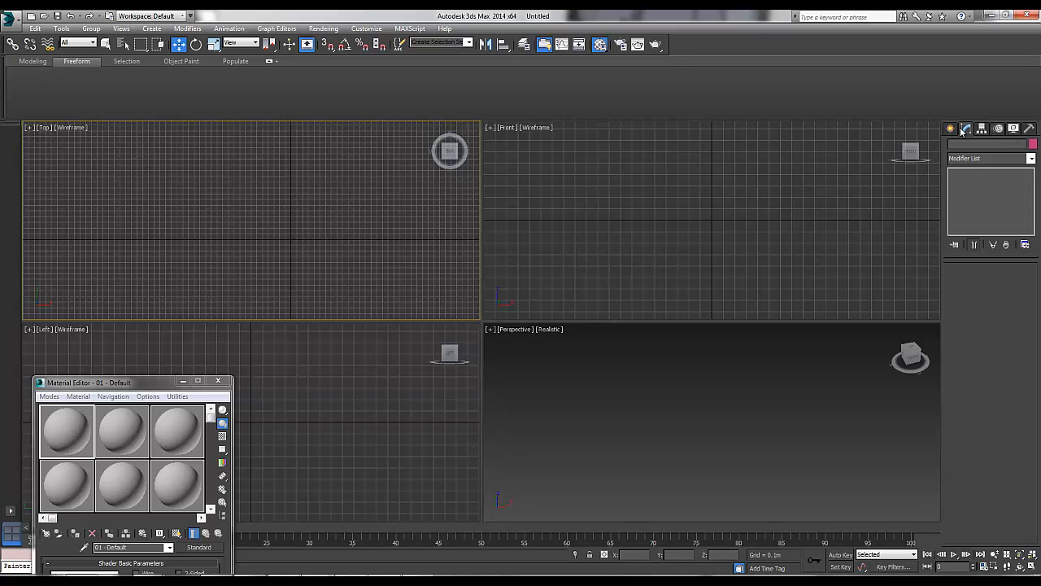
Step: Create a plane in the Top viewport, sizing it to 2.5 m by 2.5 m
left_click(966, 128)
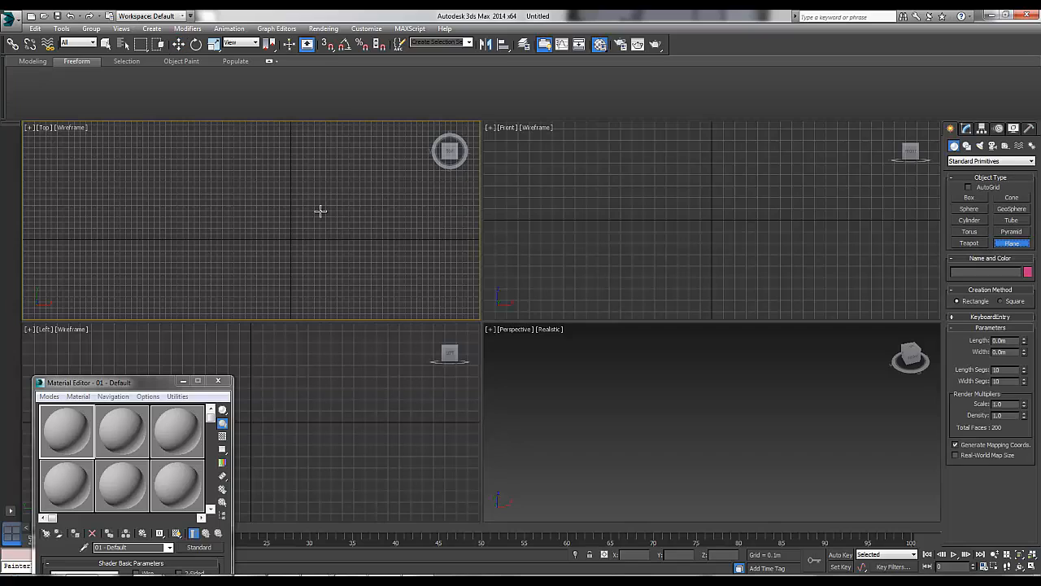
mouse_move(529, 285)
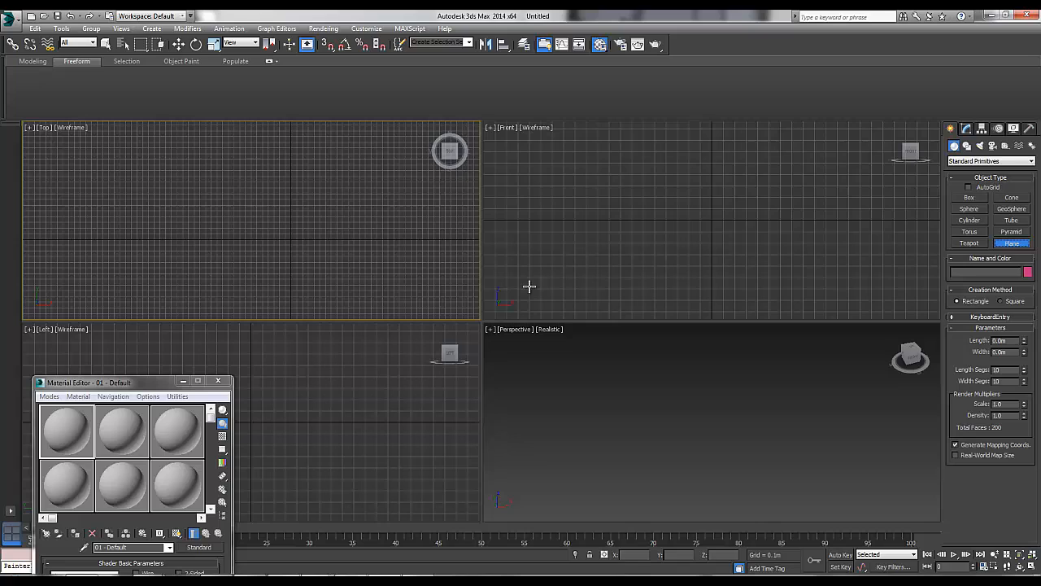
mouse_move(530, 275)
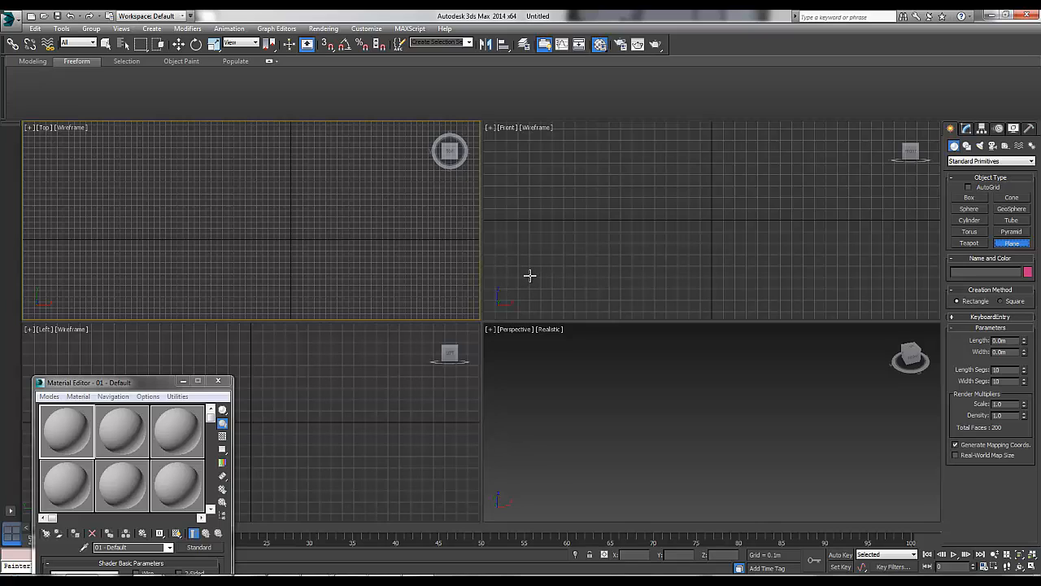
mouse_move(231, 201)
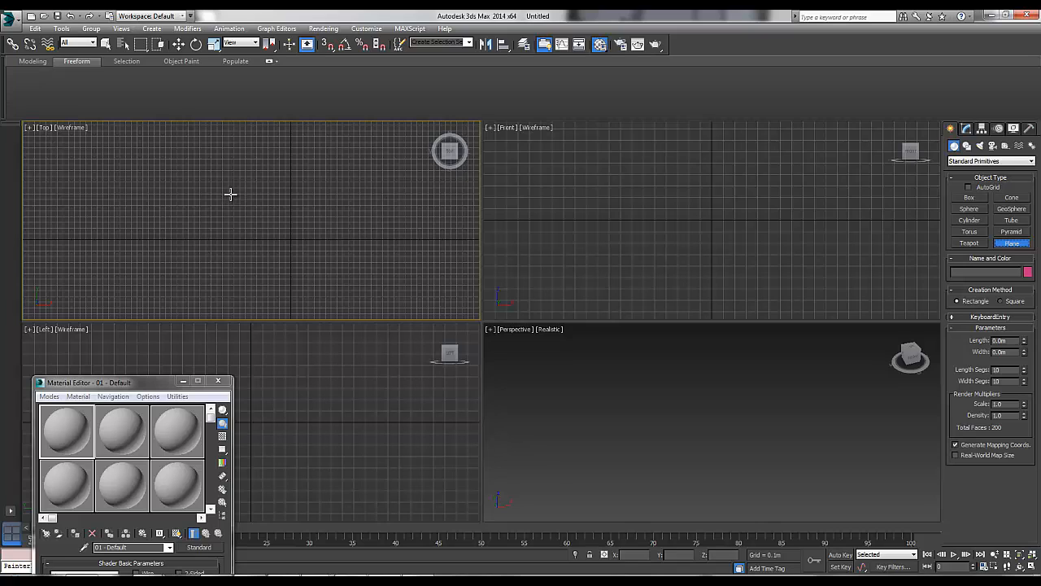
mouse_move(272, 236)
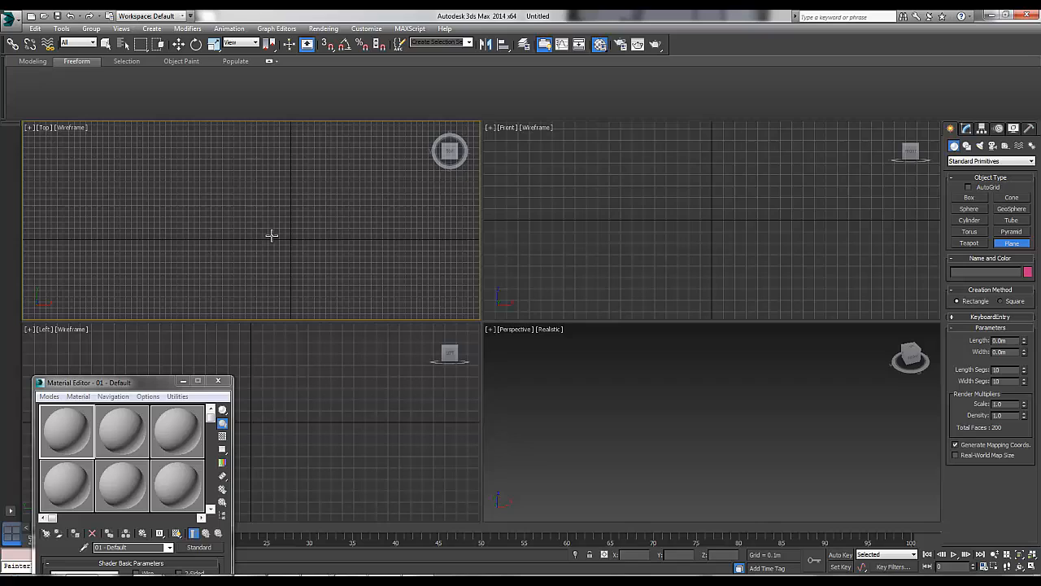
mouse_move(218, 175)
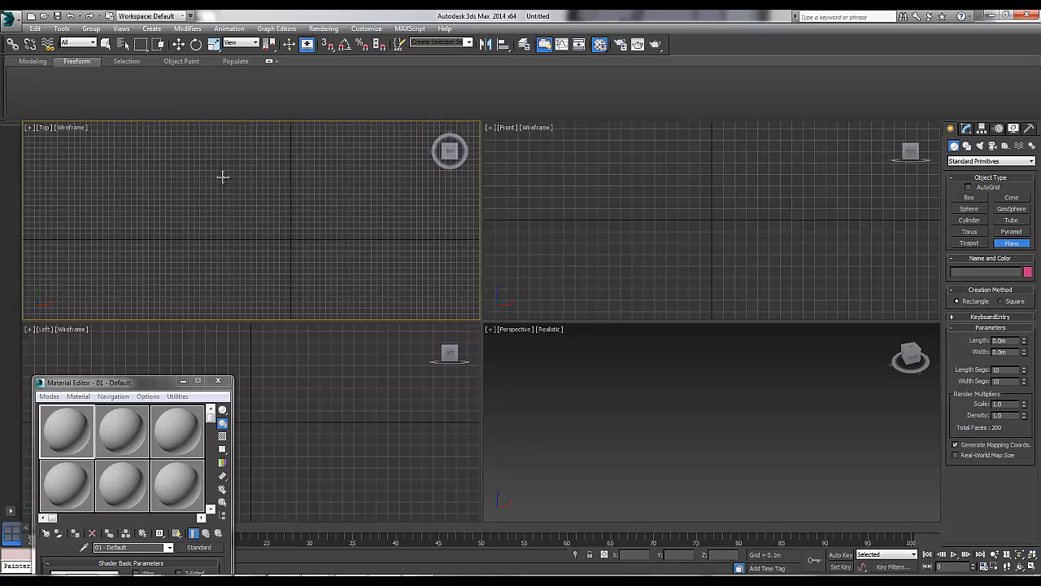
mouse_move(165, 143)
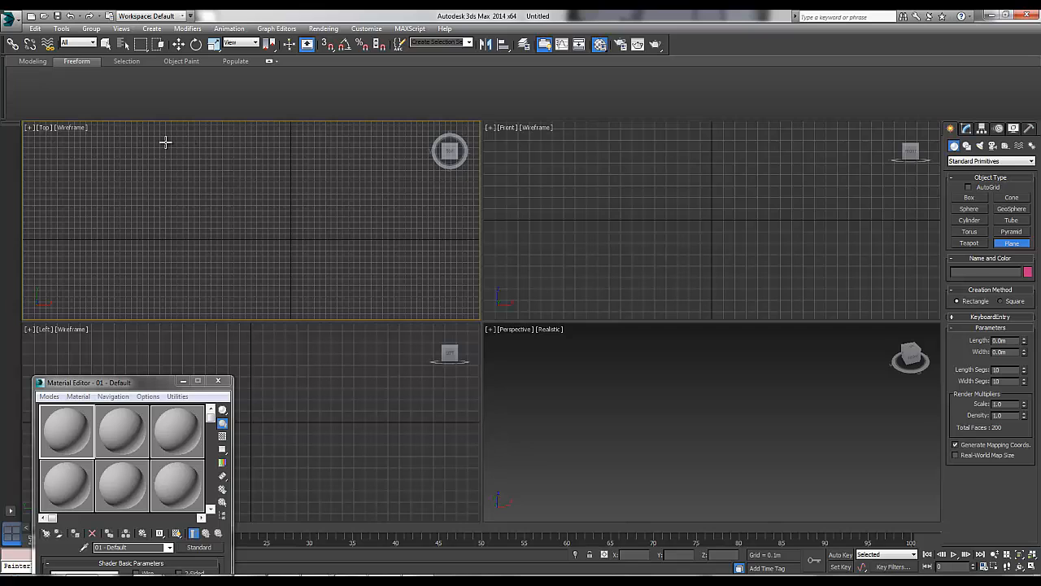
left_click_drag(165, 143, 349, 292)
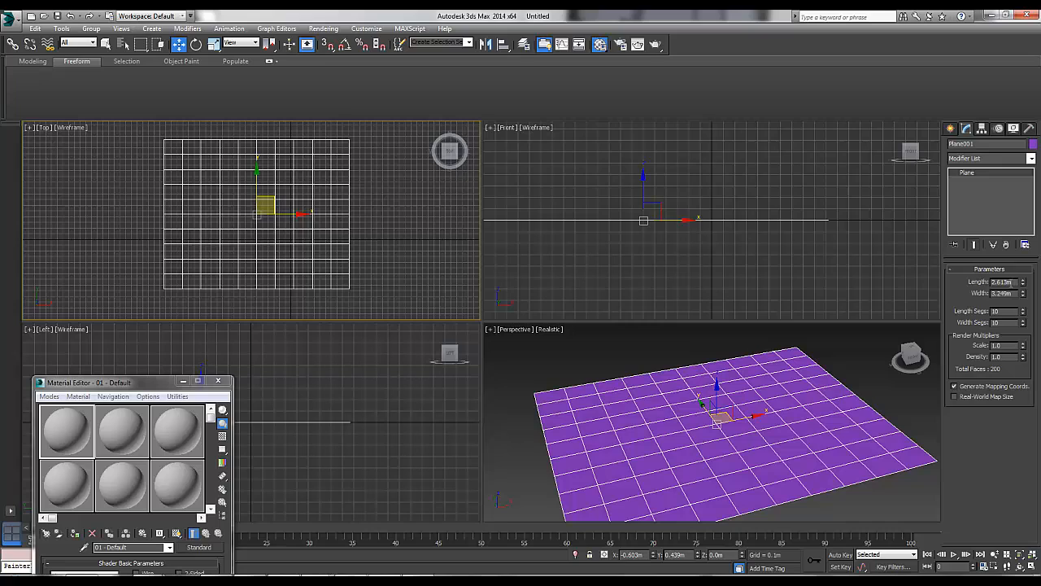
triple_click(1001, 282)
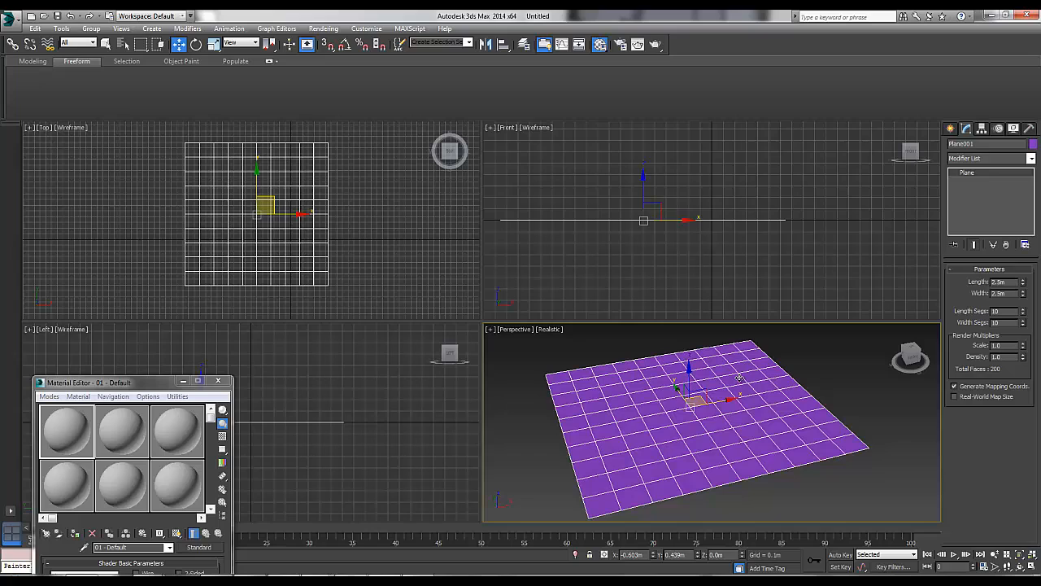
mouse_move(606, 443)
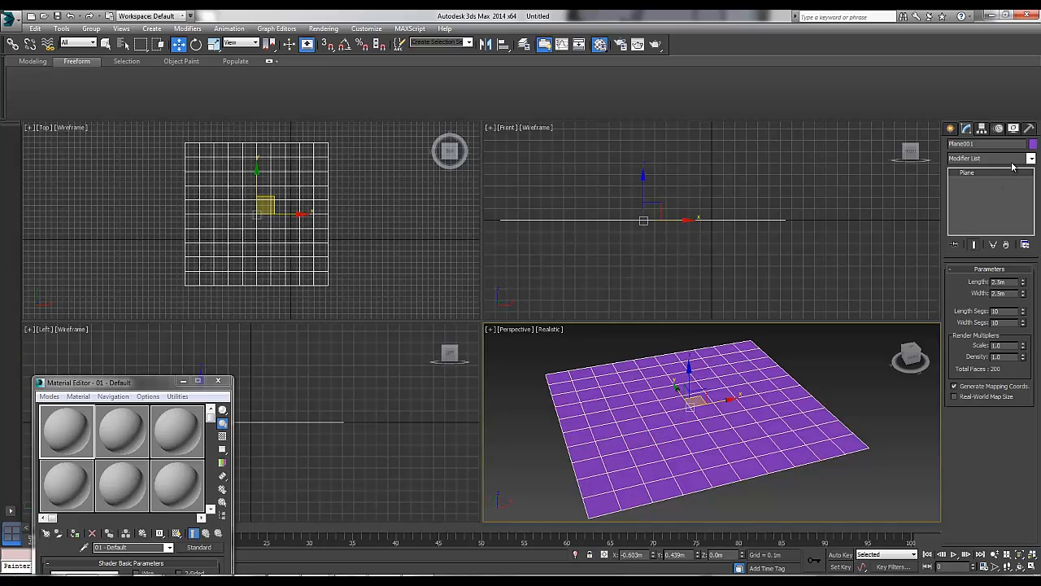
Step: Add the Greeble modifier to Plane001 from the Modifier List
left_click(1030, 158)
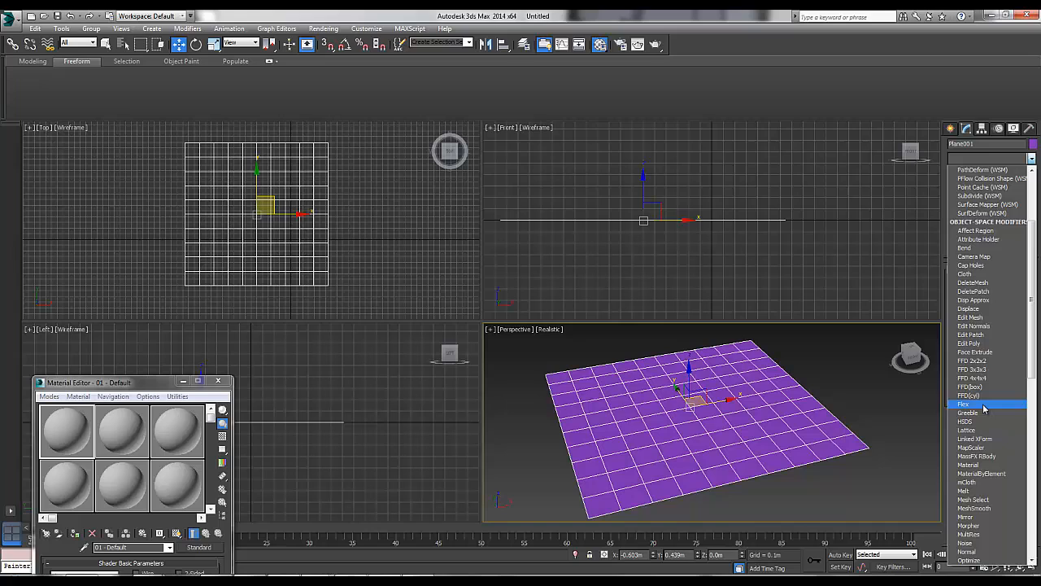
left_click(968, 404)
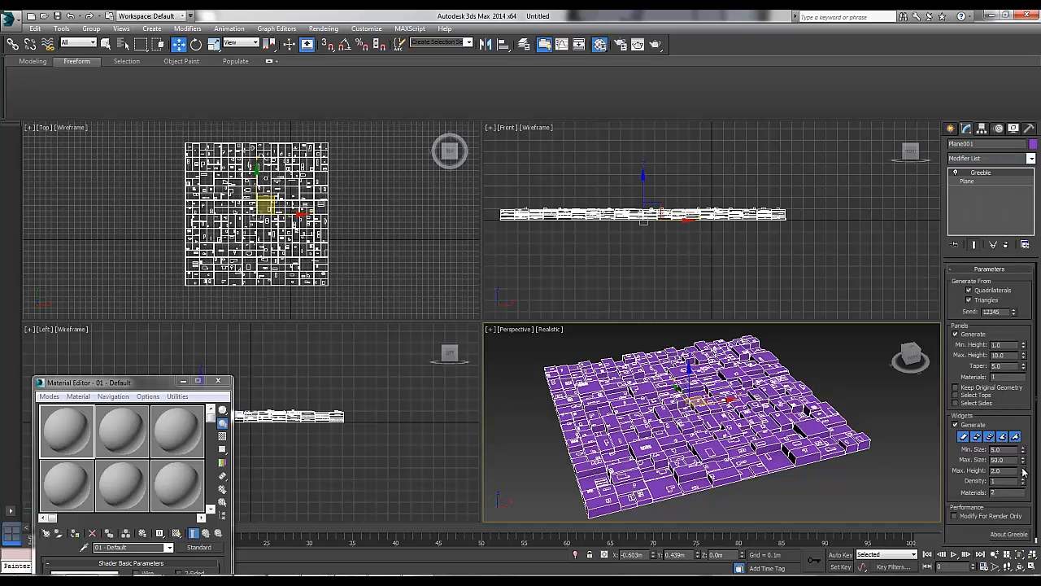
mouse_move(956, 432)
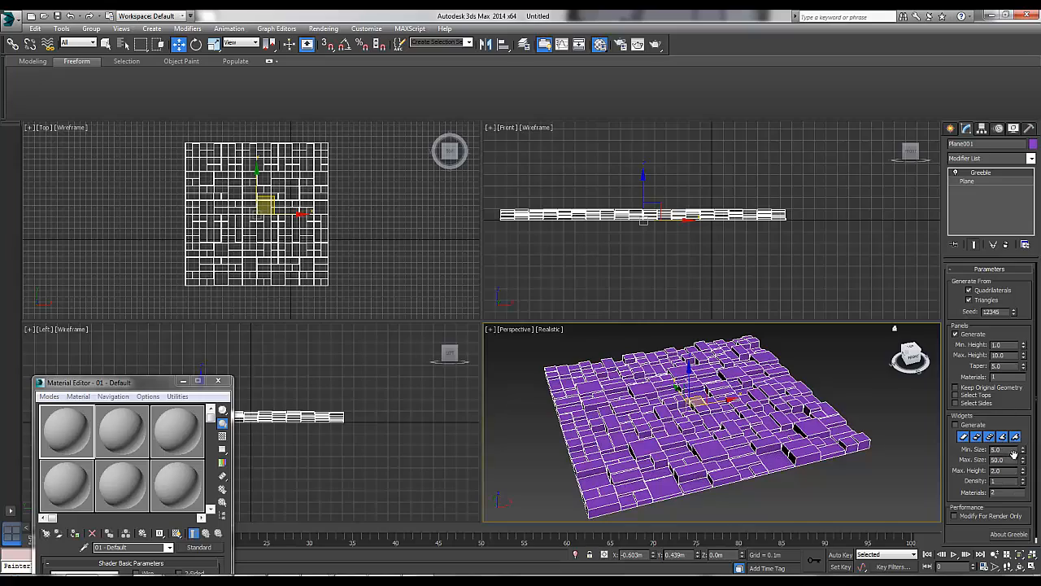
Step: Raise Greeble's Panels Max. Height and maximize the Perspective viewport
left_click(1023, 352)
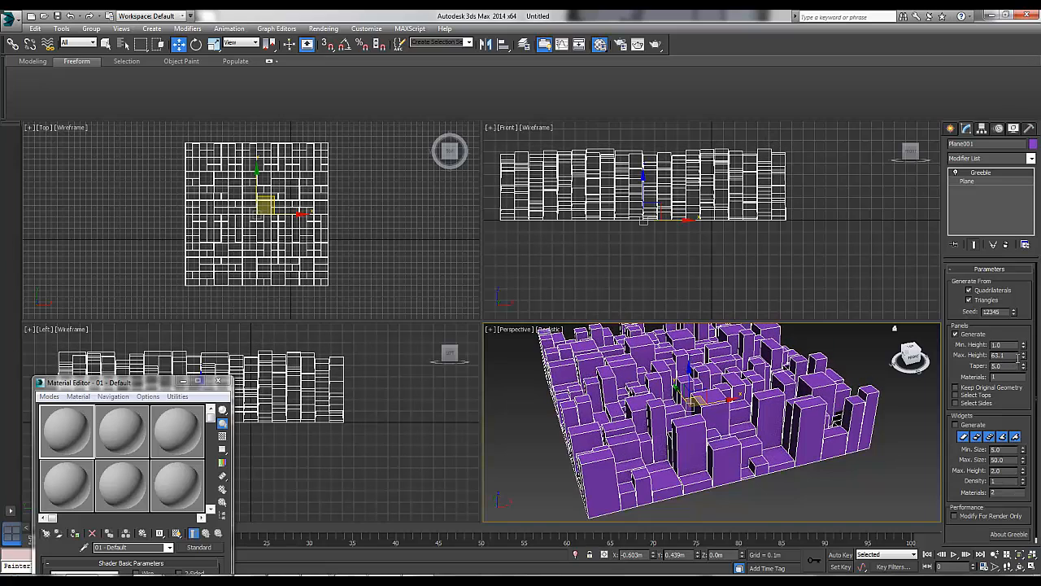
left_click(1016, 345)
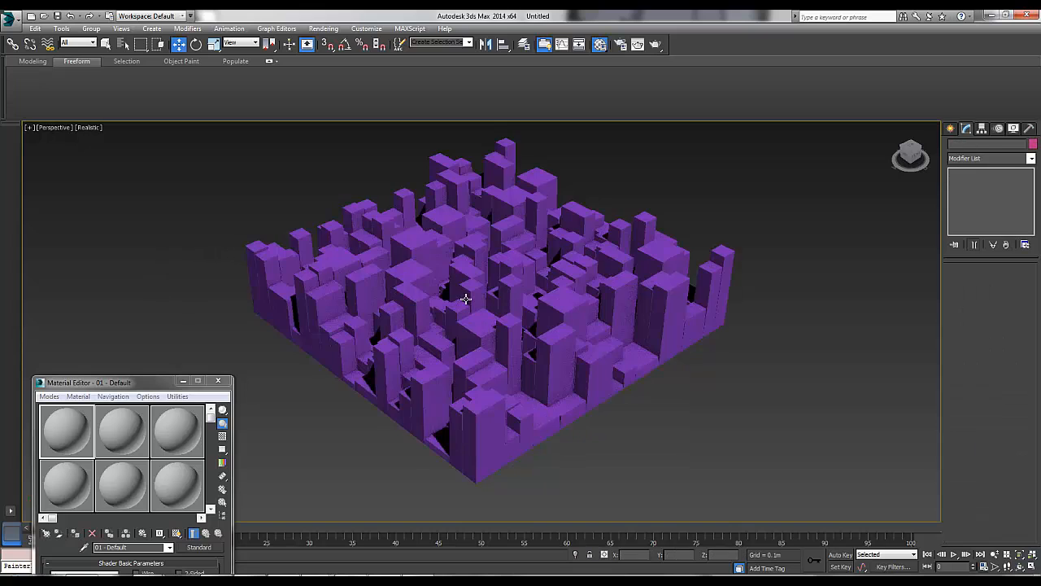
Step: Give the Greeble city the default grey material and select it
left_click(488, 309)
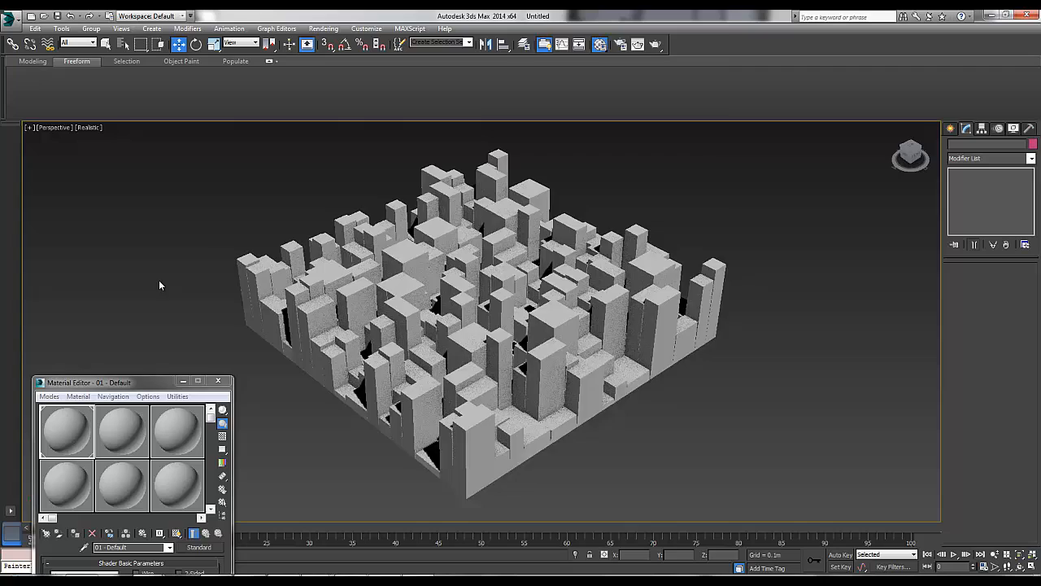
left_click_drag(480, 309, 358, 228)
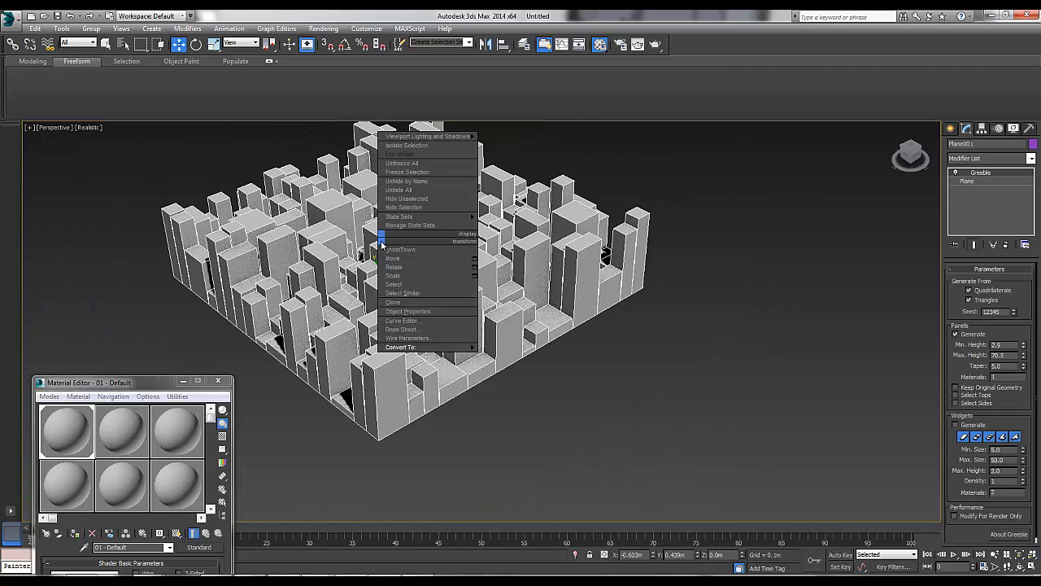
mouse_move(394, 275)
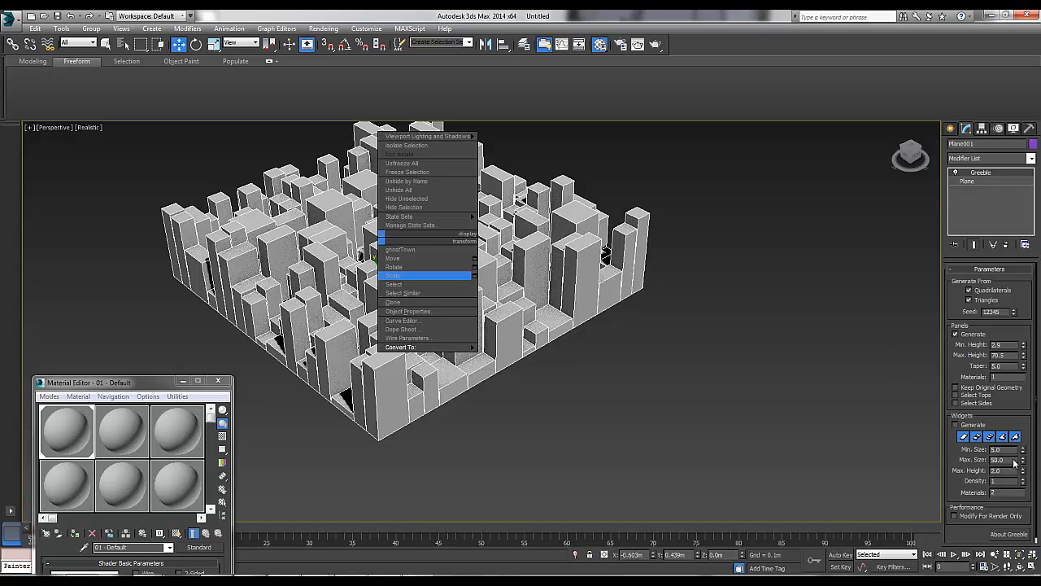
left_click(393, 275)
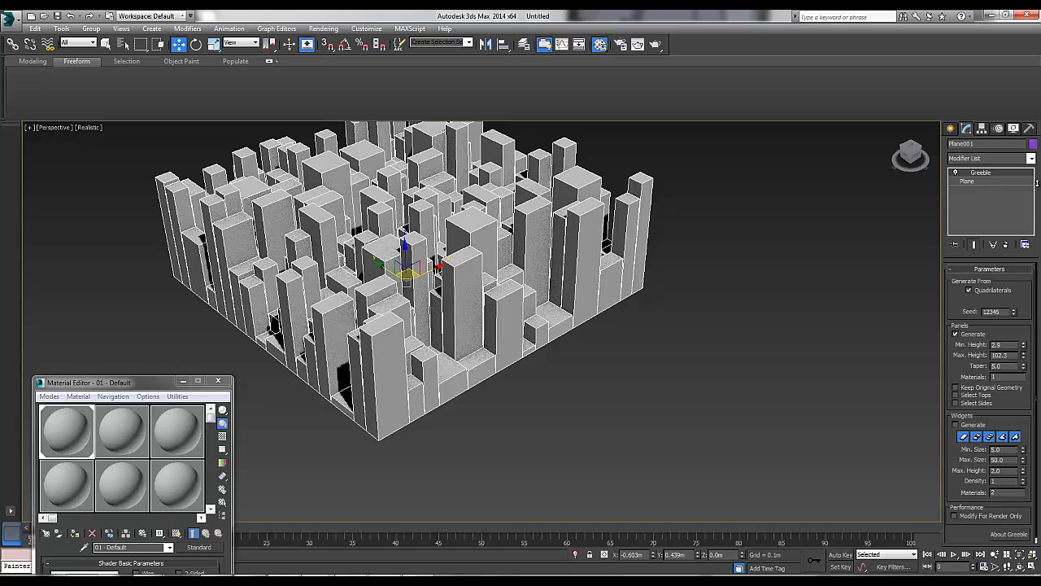
Step: Make Greeble generate from triangles as well as quadrilaterals, then reselect the city
left_click(969, 299)
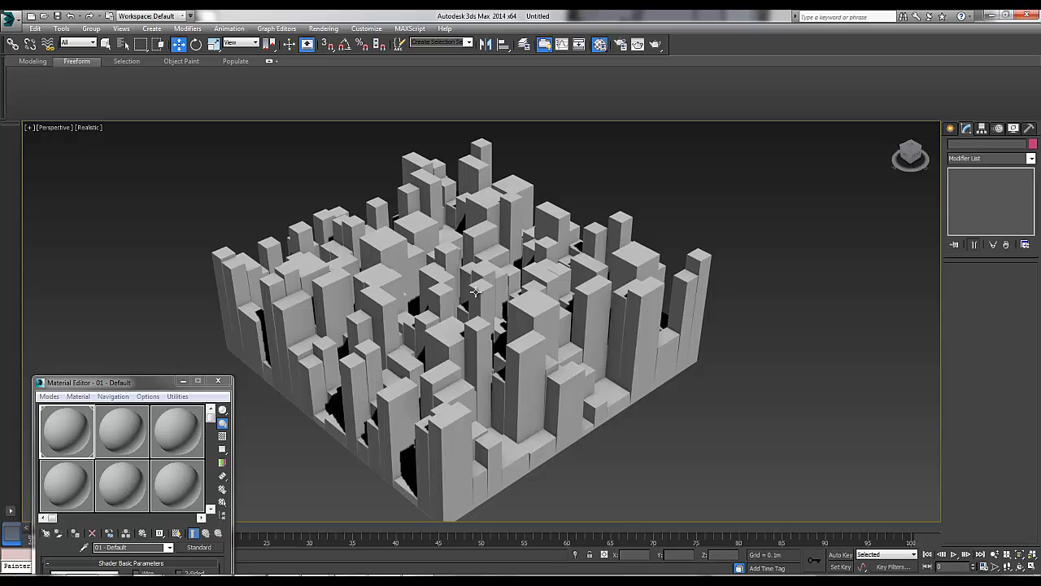
mouse_move(559, 287)
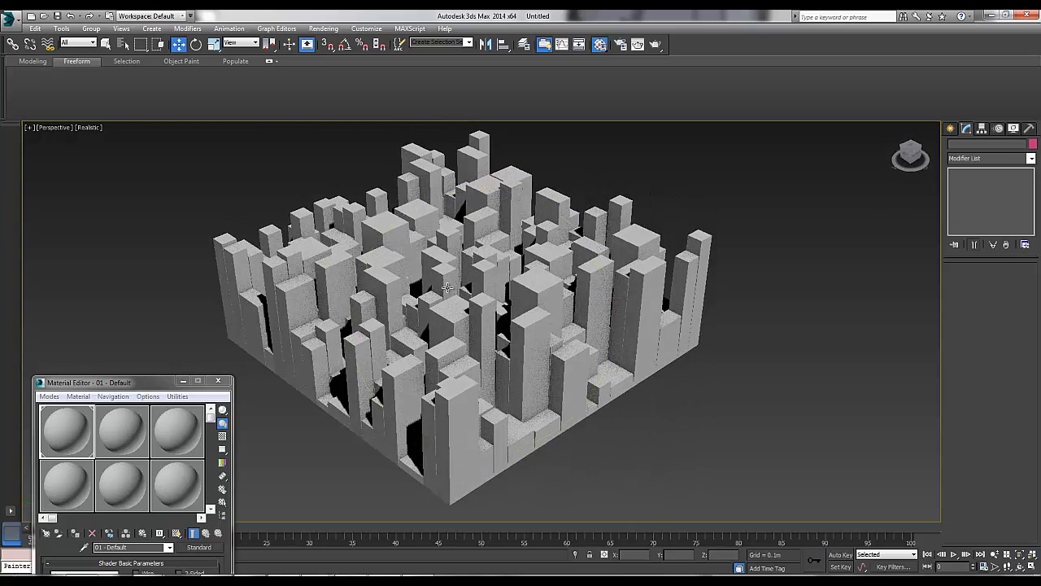
left_click(460, 326)
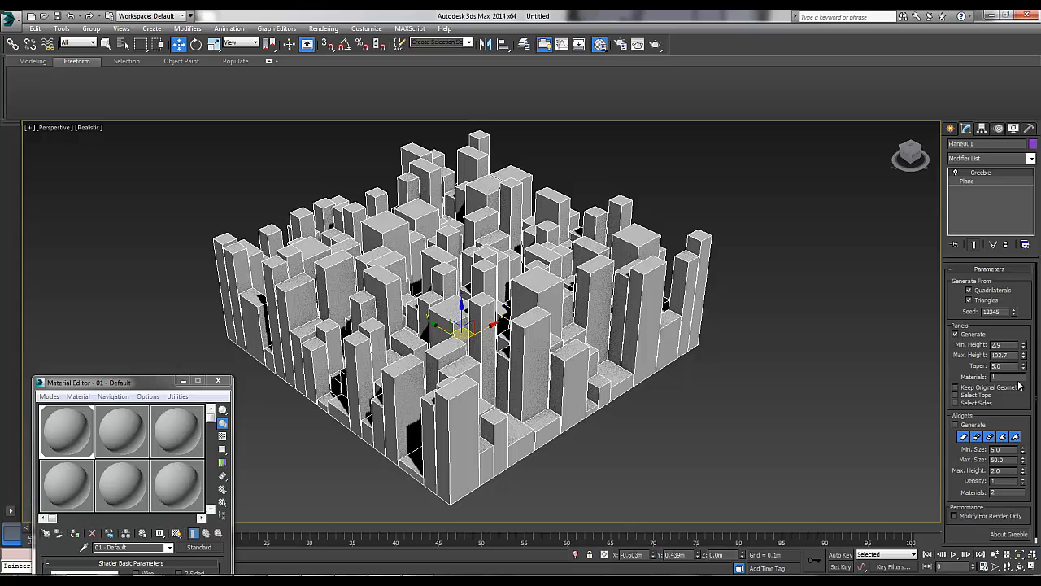
mouse_move(483, 277)
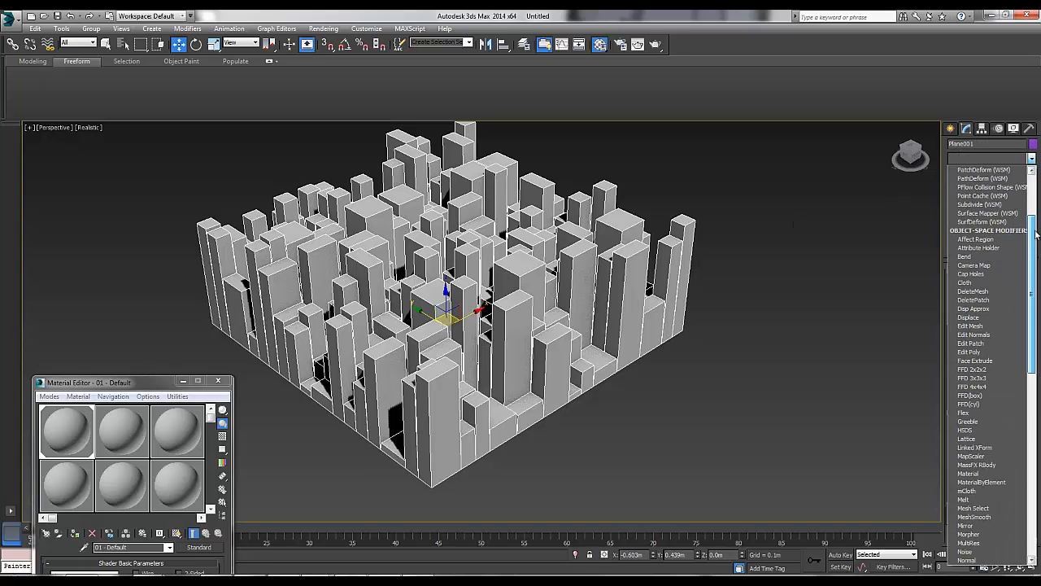
Step: Add an FFD(box) 4x4x4 lattice to the city, expand its sub-levels, then remove it
left_click(972, 377)
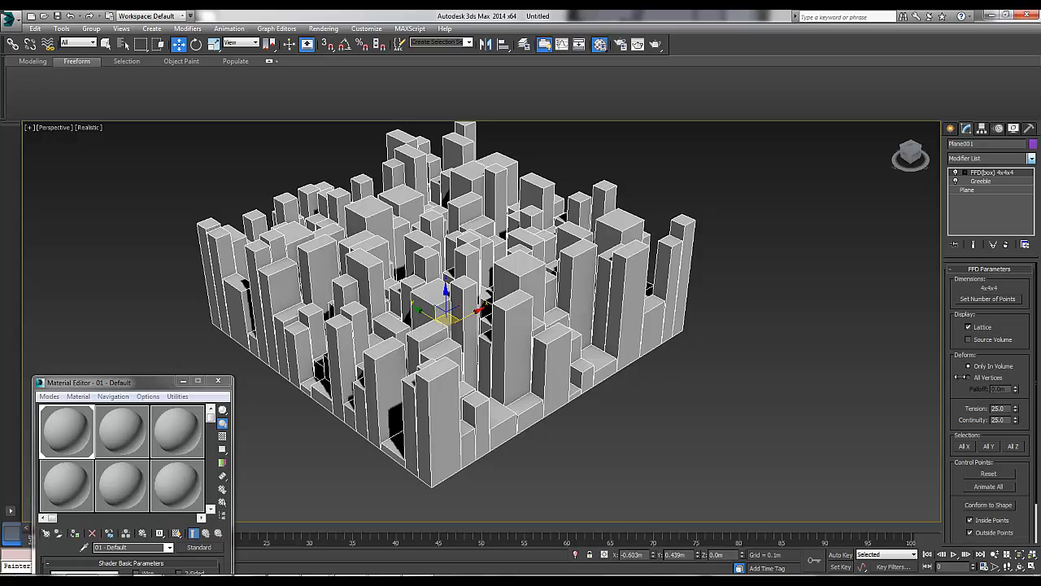
left_click(957, 172)
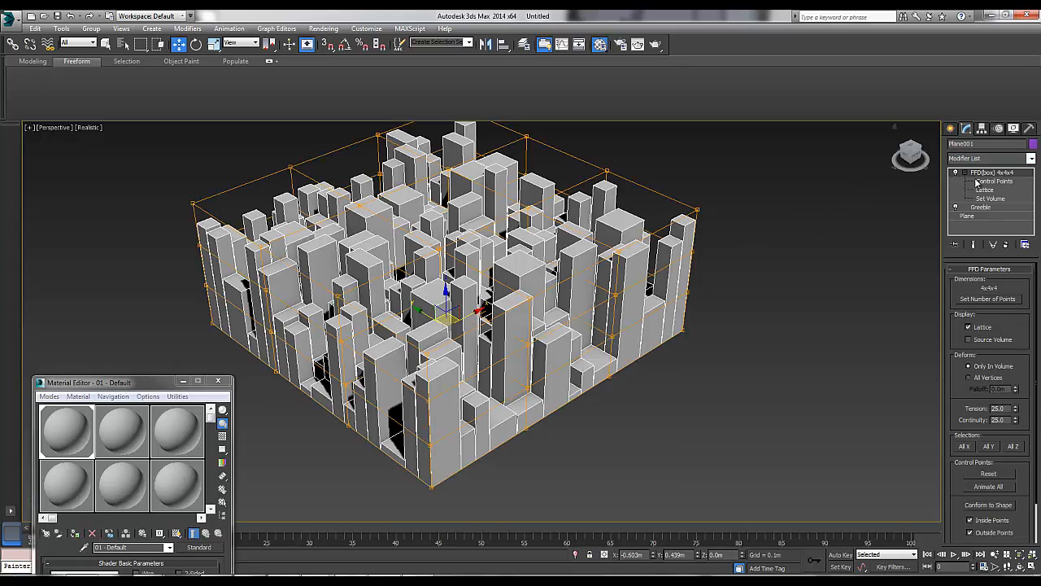
left_click(994, 181)
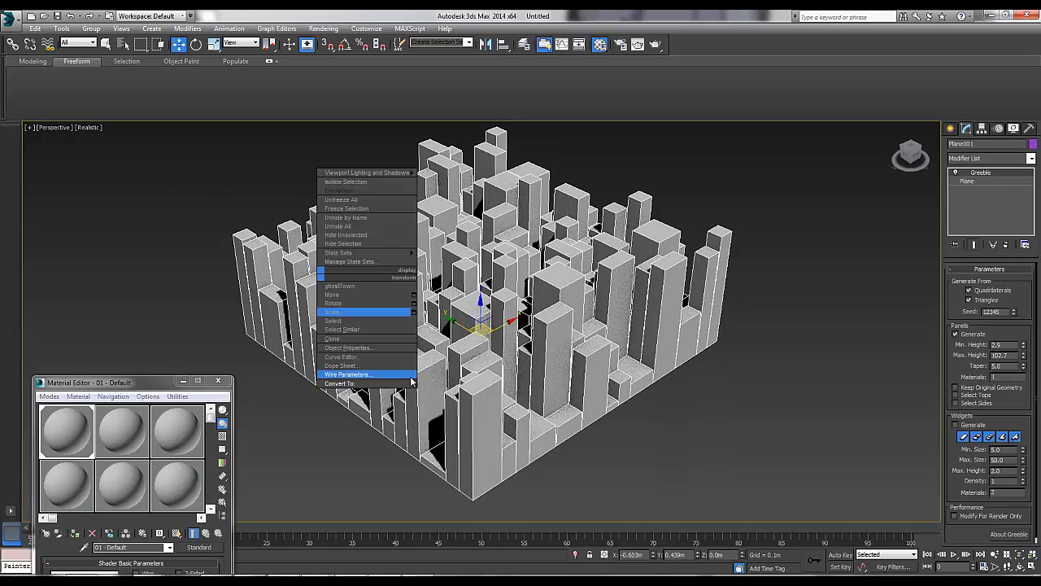
Step: Convert the city to Editable Poly and browse the Object Paint, Populate and Freeform tabs
left_click(341, 383)
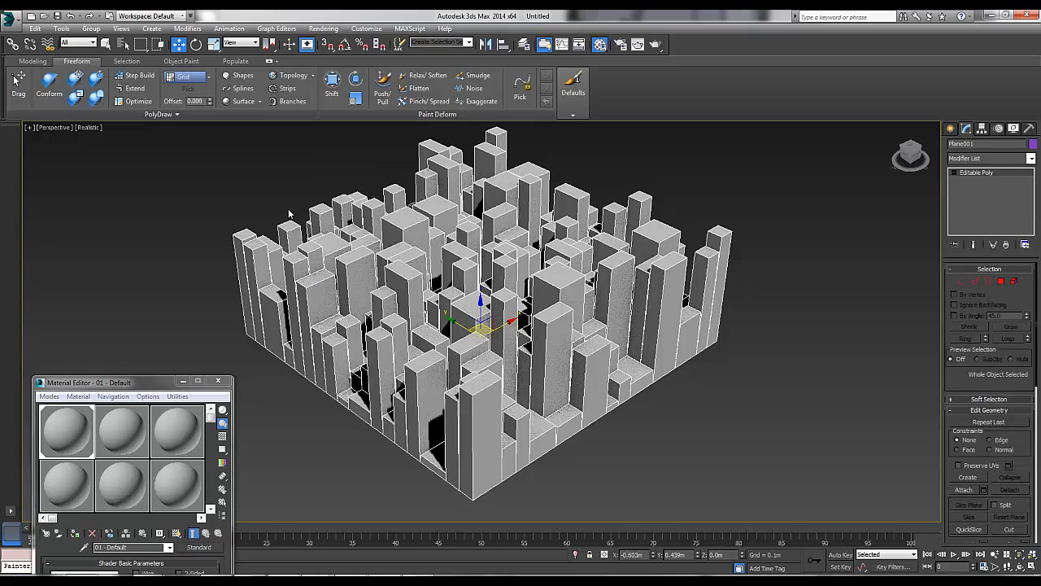
left_click_drag(480, 325, 586, 366)
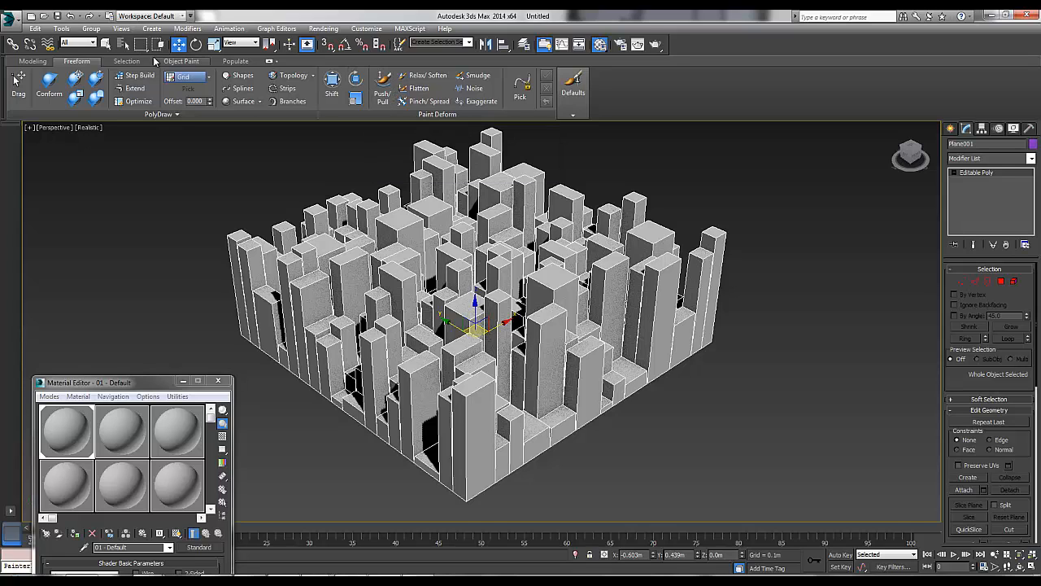
left_click(31, 61)
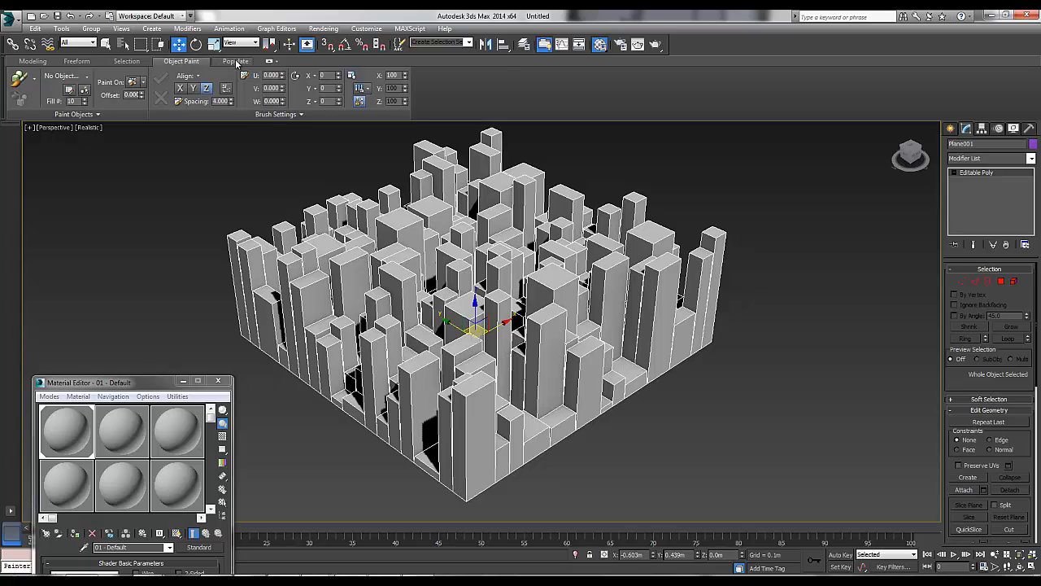
left_click(235, 61)
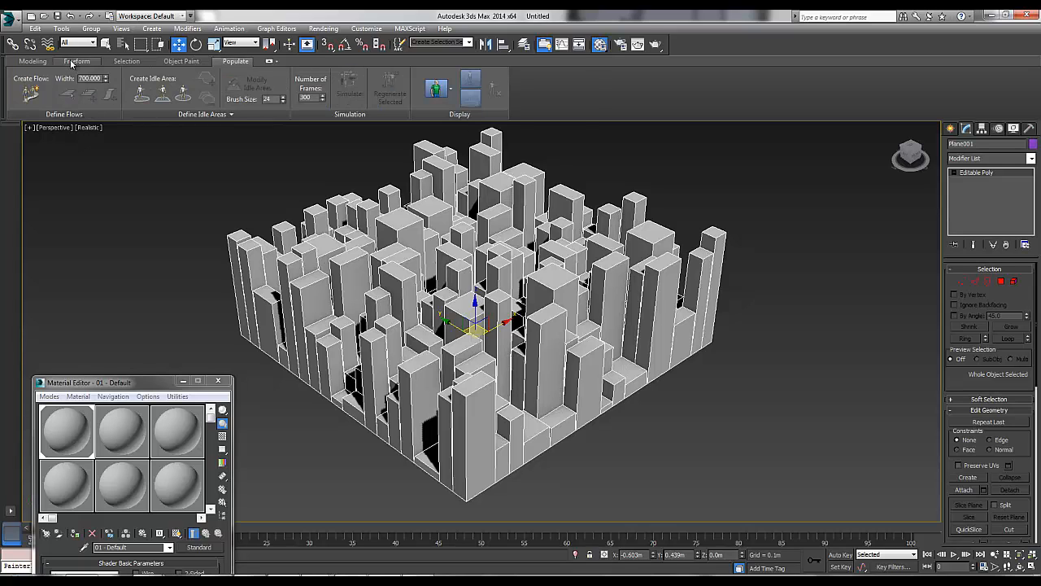
left_click(77, 61)
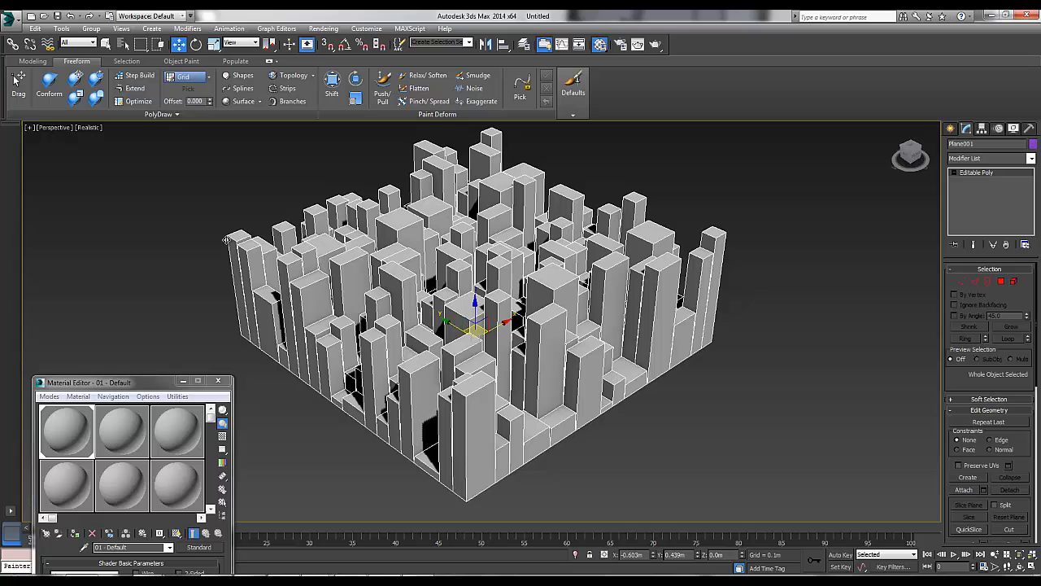
mouse_move(382, 90)
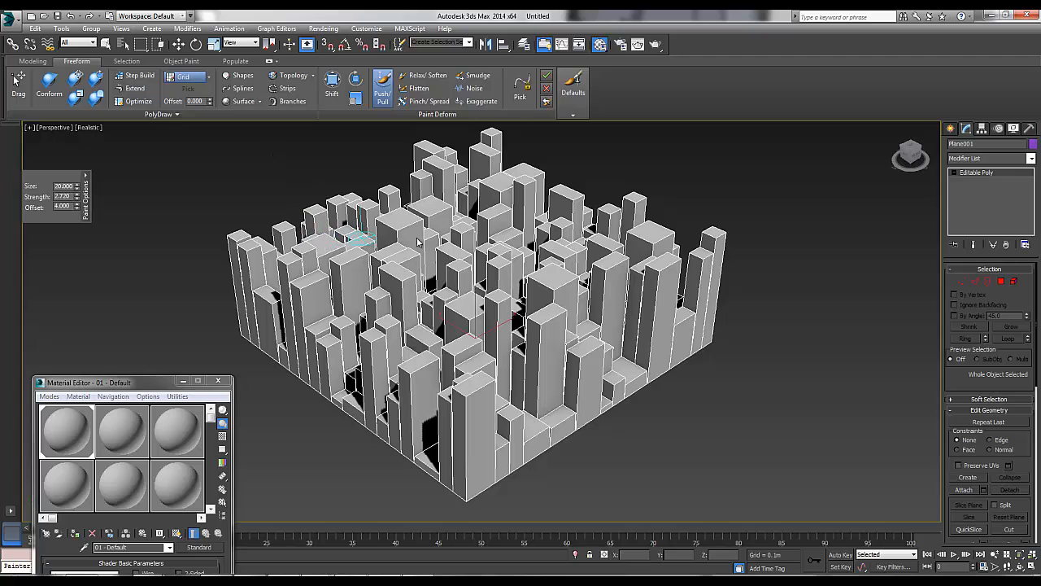
mouse_move(452, 161)
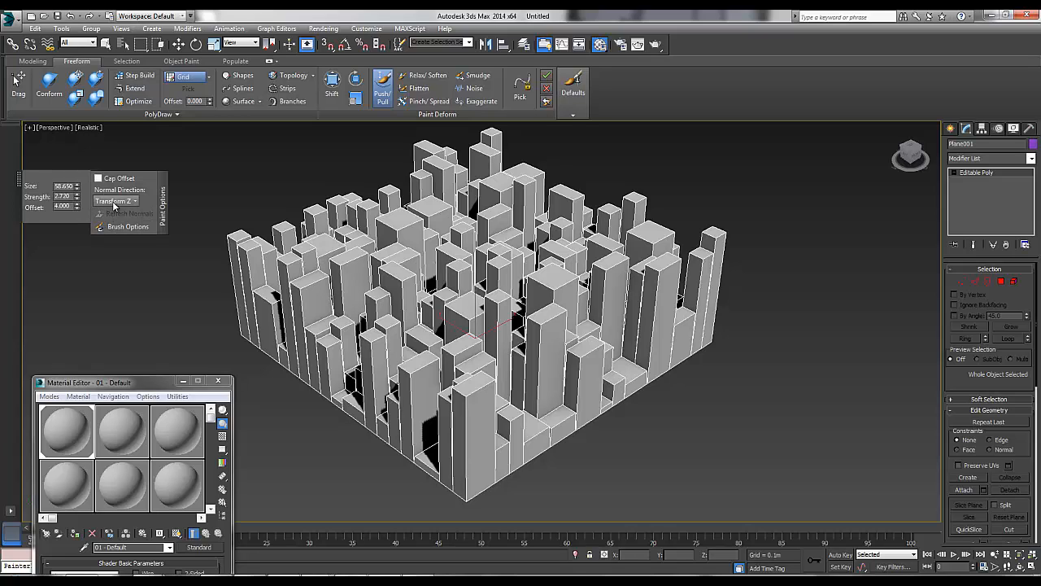
Step: Set the Push/Pull brush Normal Direction to Original and pull up the central buildings
left_click(116, 201)
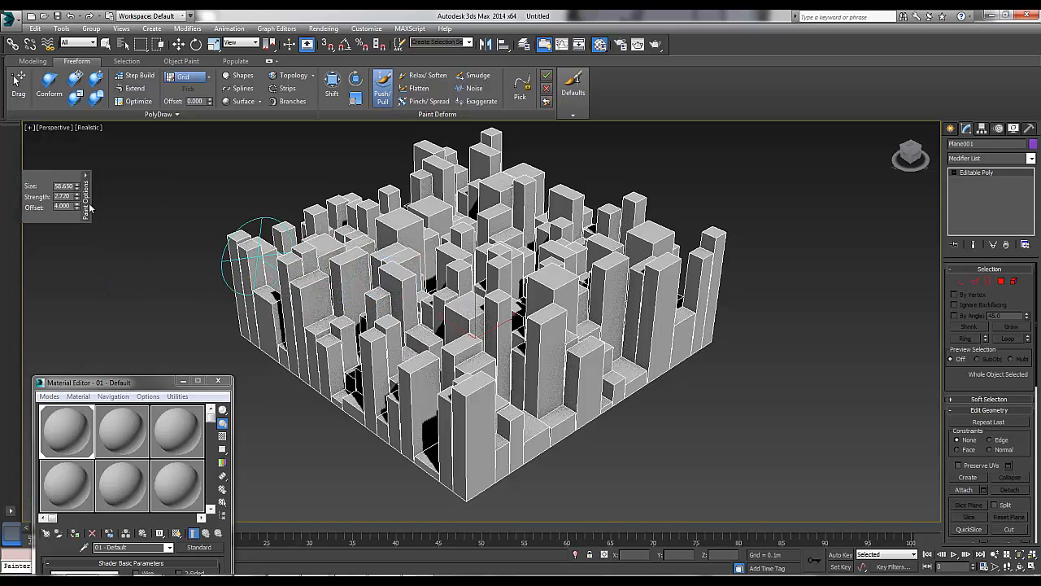
left_click(84, 195)
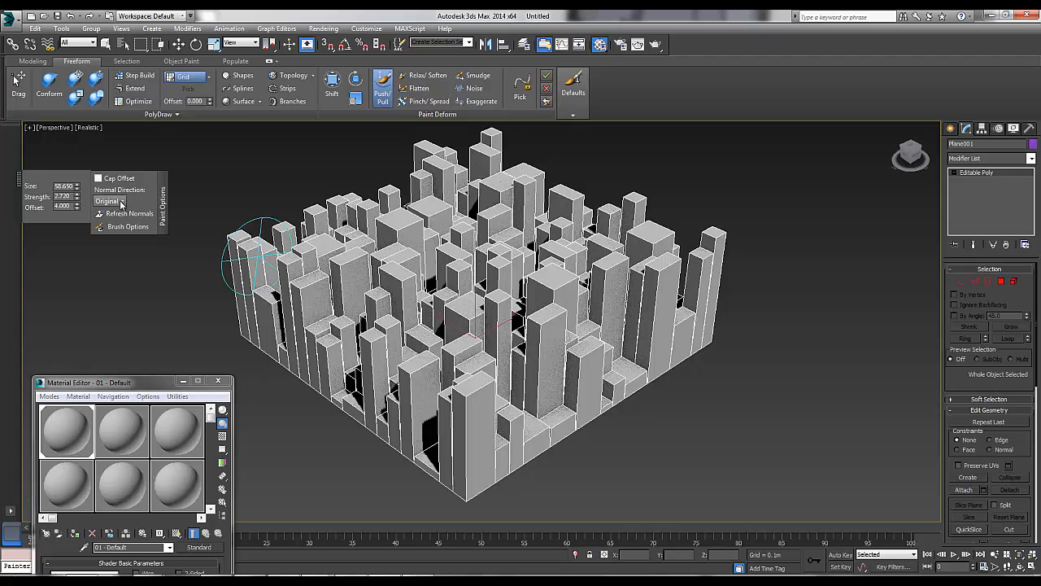
left_click(110, 200)
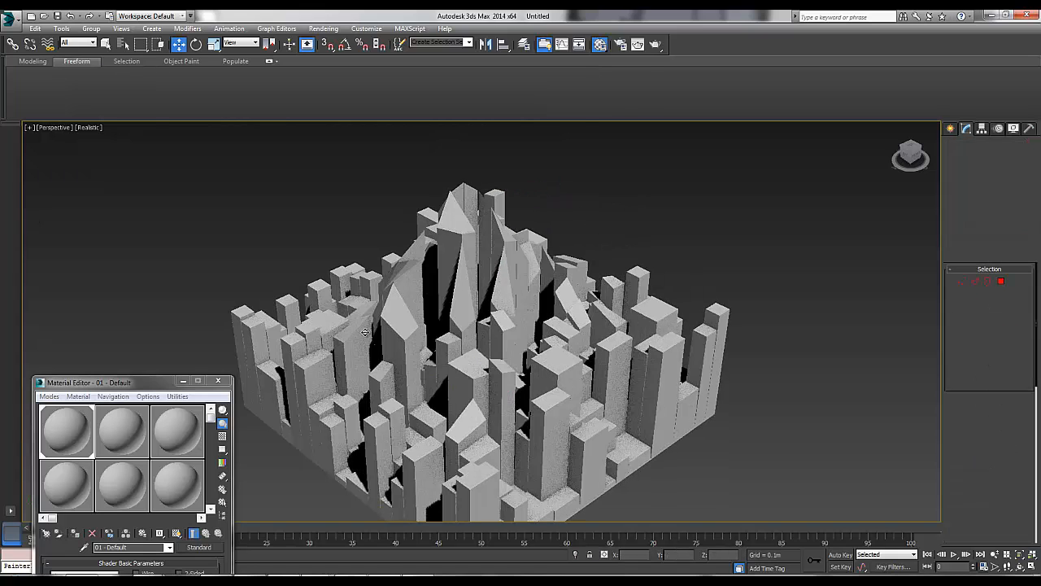
Step: Orbit the city, select the tall buildings' top polygons and level them with View Align
left_click(480, 325)
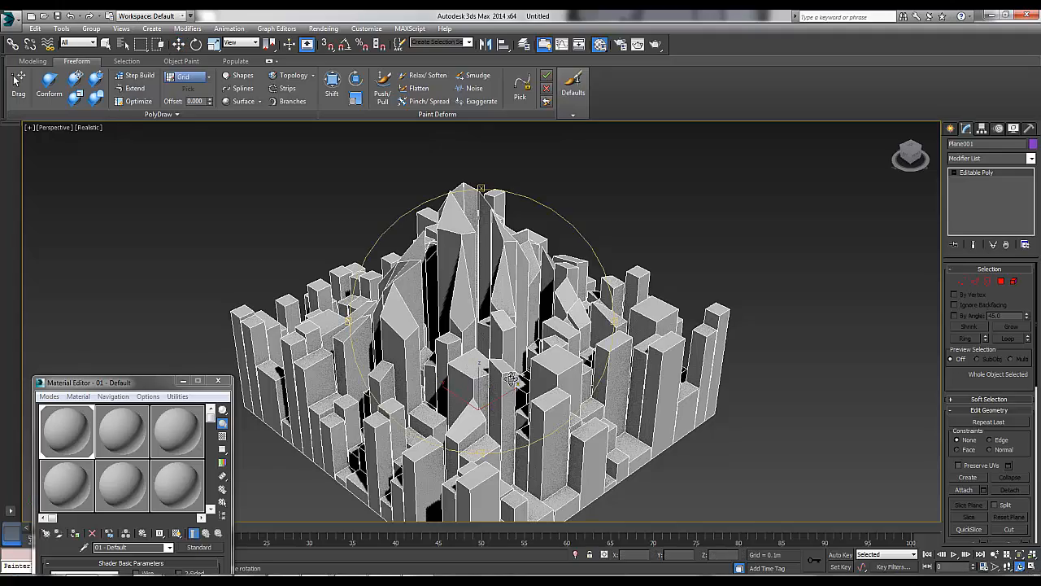
left_click_drag(512, 378, 586, 345)
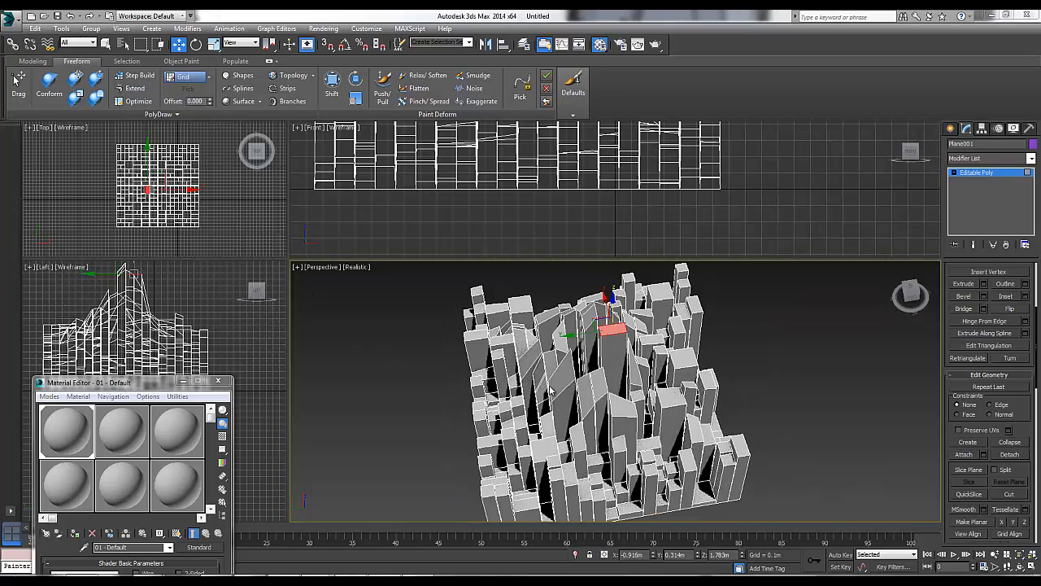
left_click_drag(610, 326, 558, 370)
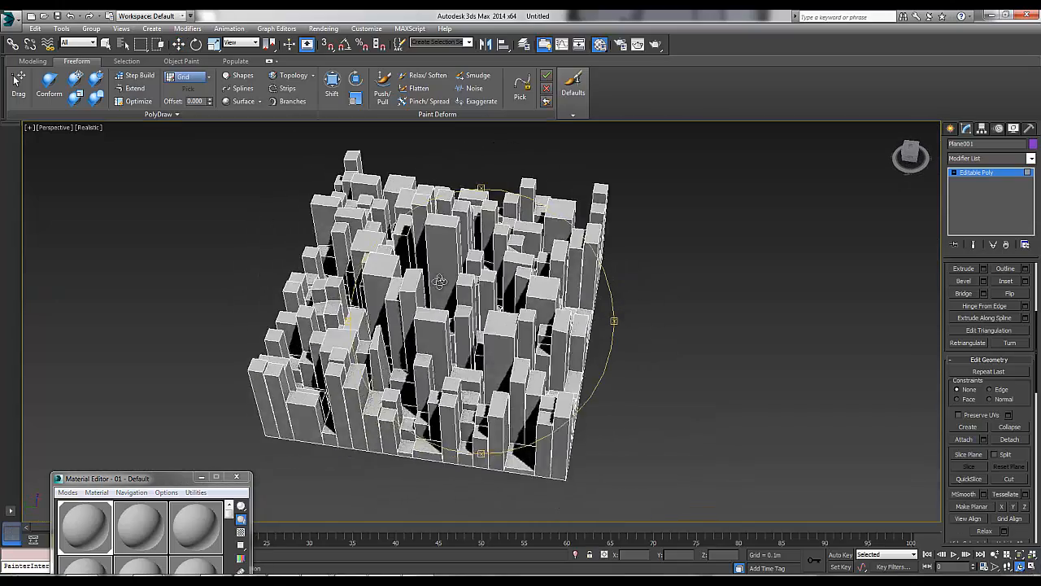
left_click_drag(440, 280, 464, 252)
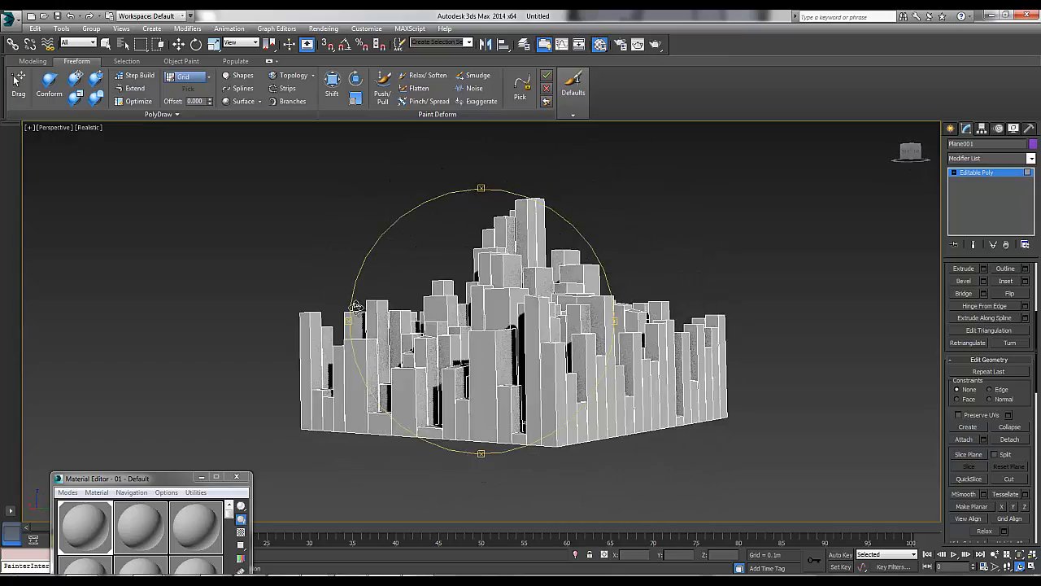
left_click_drag(358, 305, 463, 342)
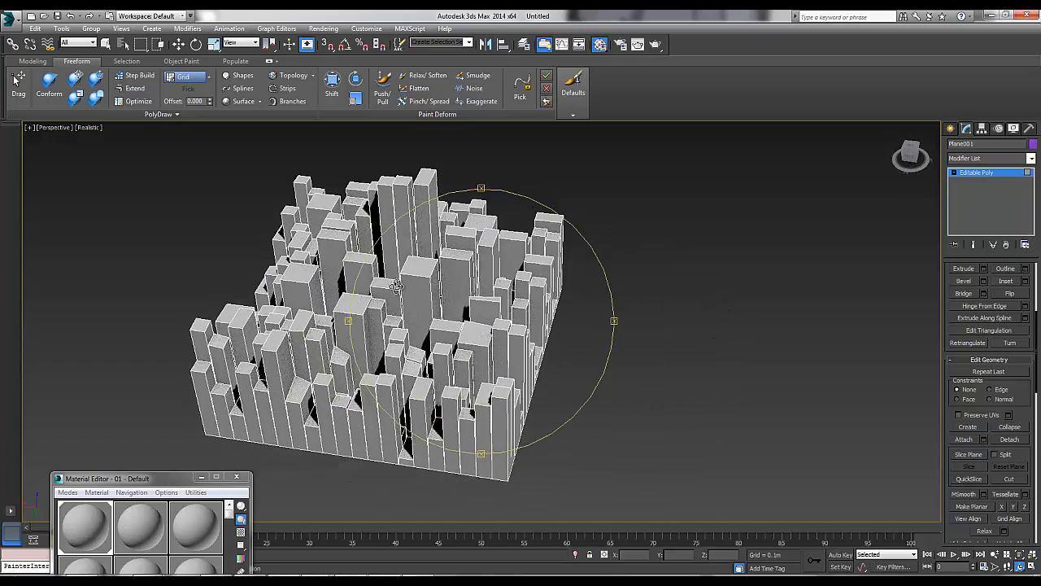
left_click_drag(395, 284, 378, 274)
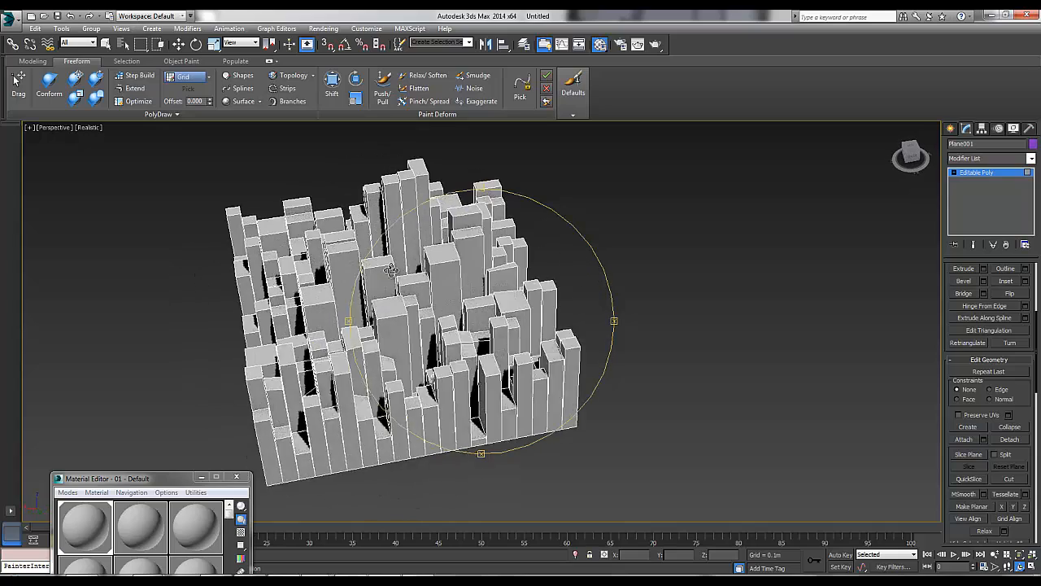
left_click_drag(391, 269, 411, 362)
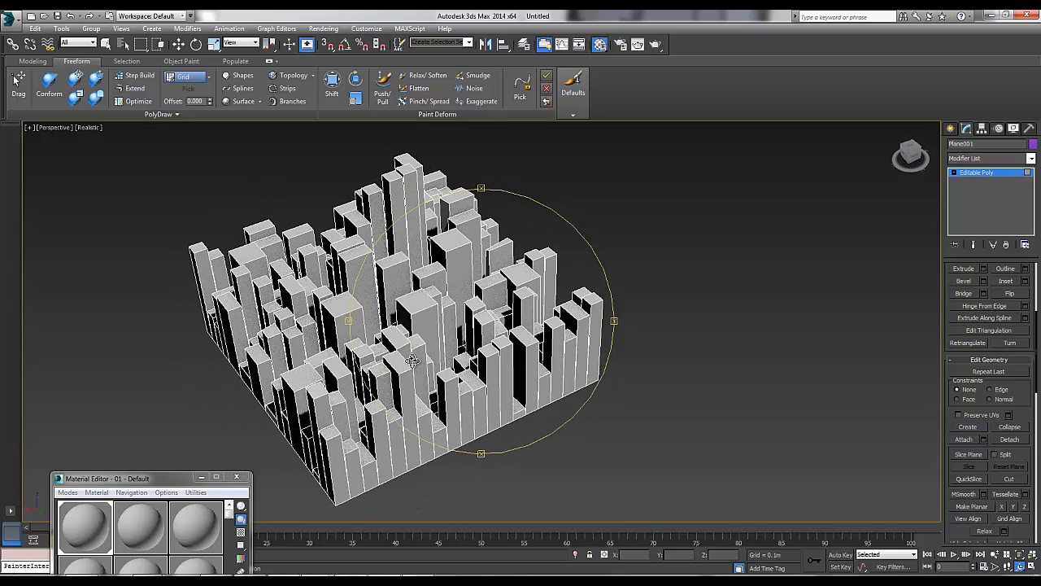